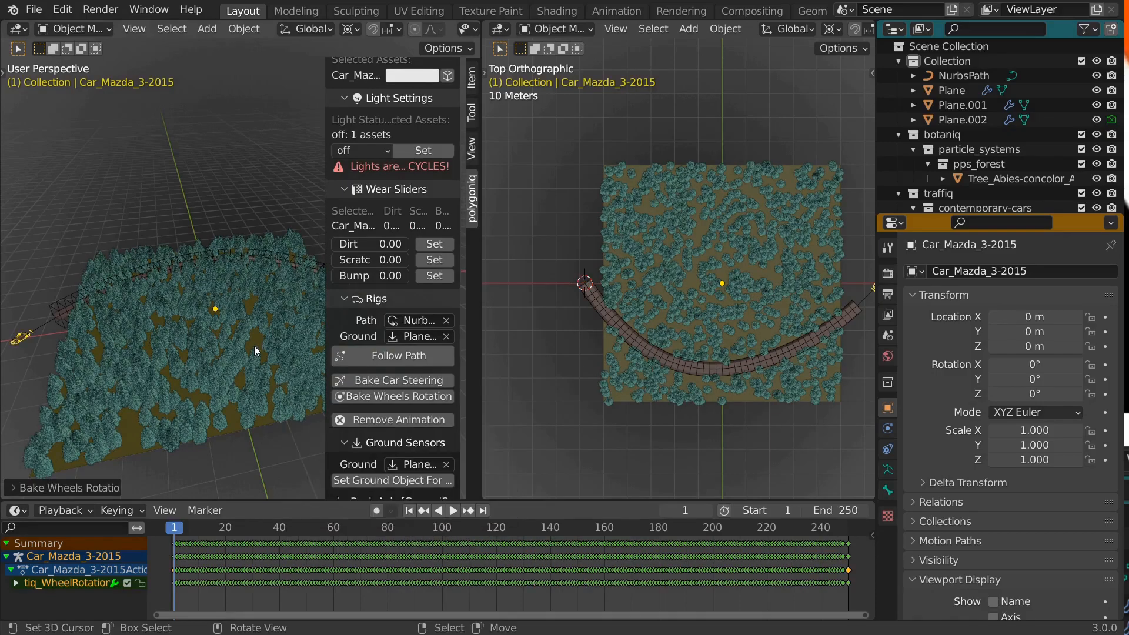
# Cut an edge loop across the strip so it can bend along the NurbsPath road.
pyautogui.click(453, 509)
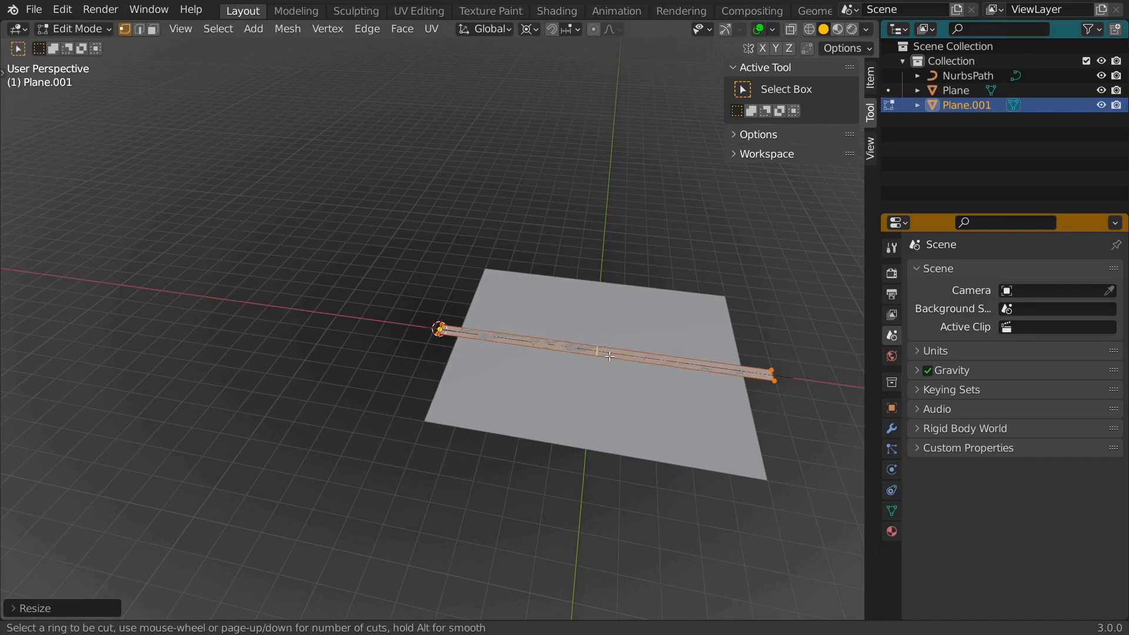
pyautogui.click(607, 352)
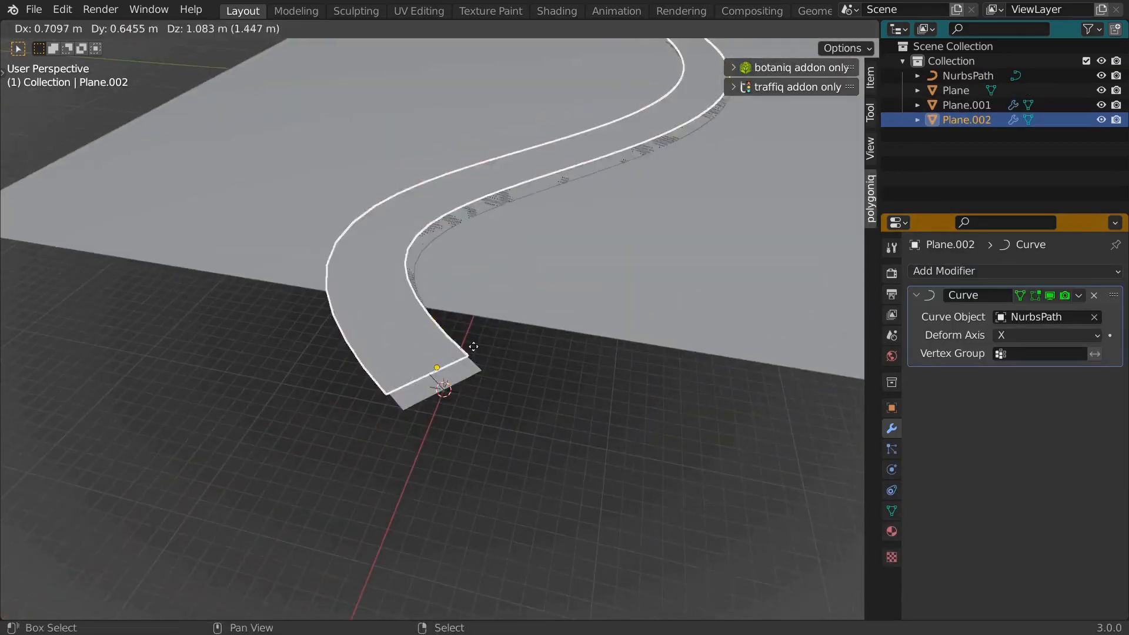
# Add a Solidify modifier to the road strip to give it thickness.
pyautogui.click(944, 270)
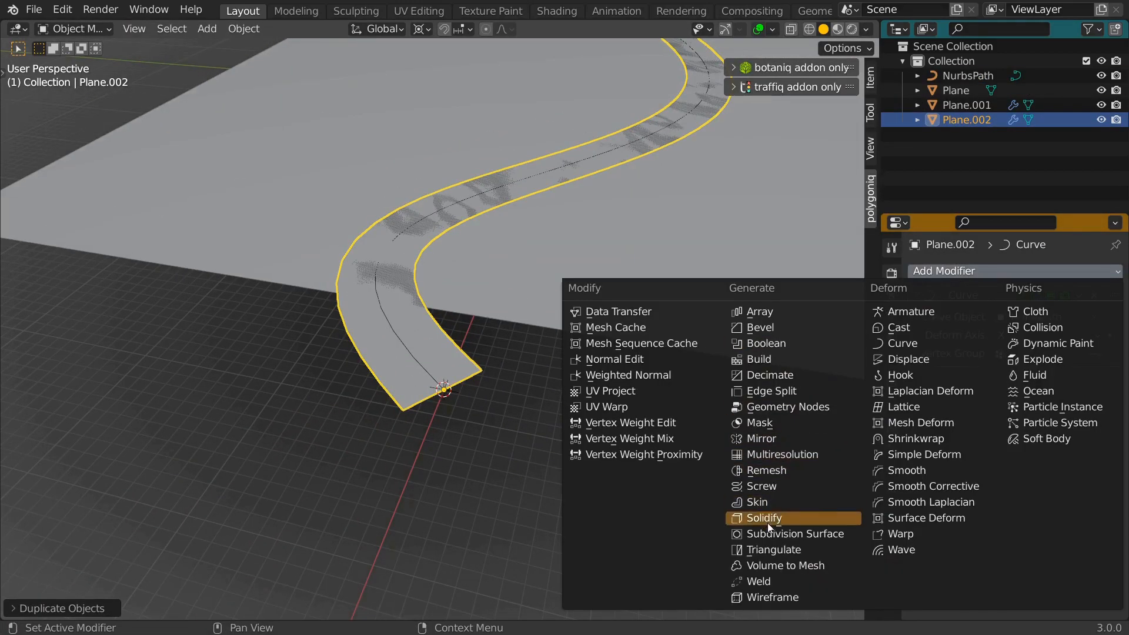
pyautogui.click(765, 518)
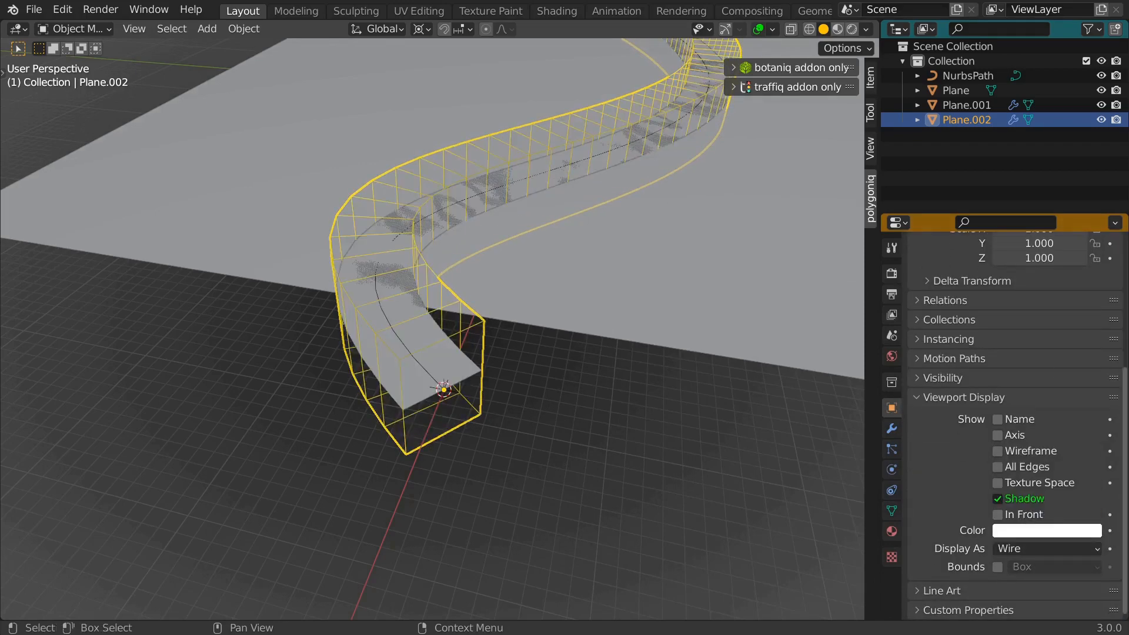
# Select the large ground plane and start picking Plane.002 as its Boolean Difference cutter.
pyautogui.click(966, 105)
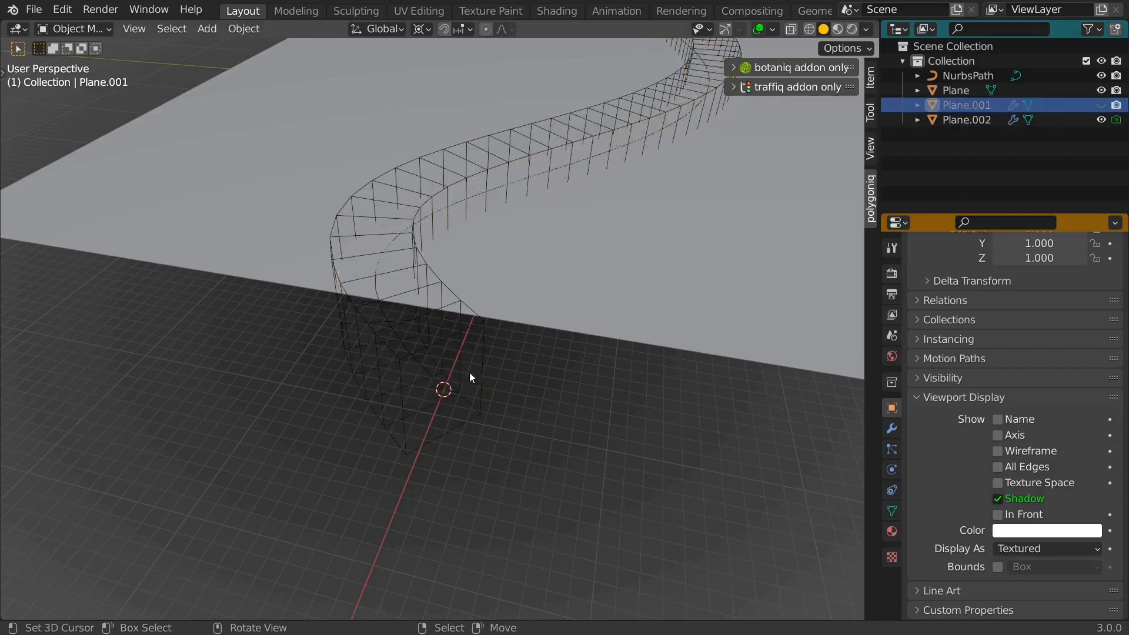
pyautogui.click(955, 91)
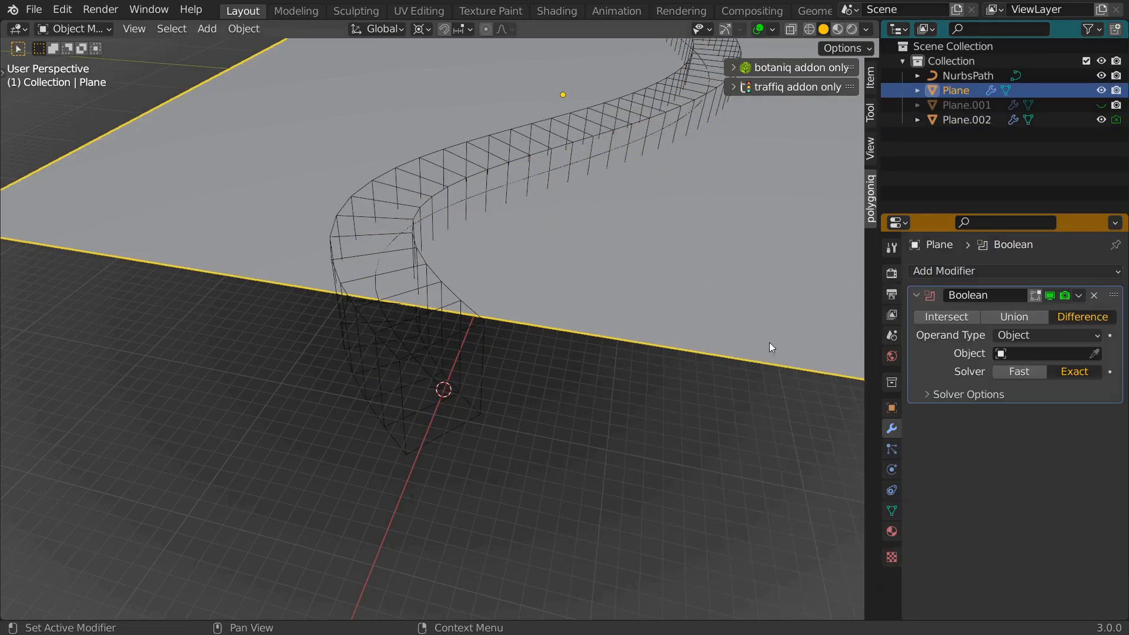
pyautogui.click(1094, 352)
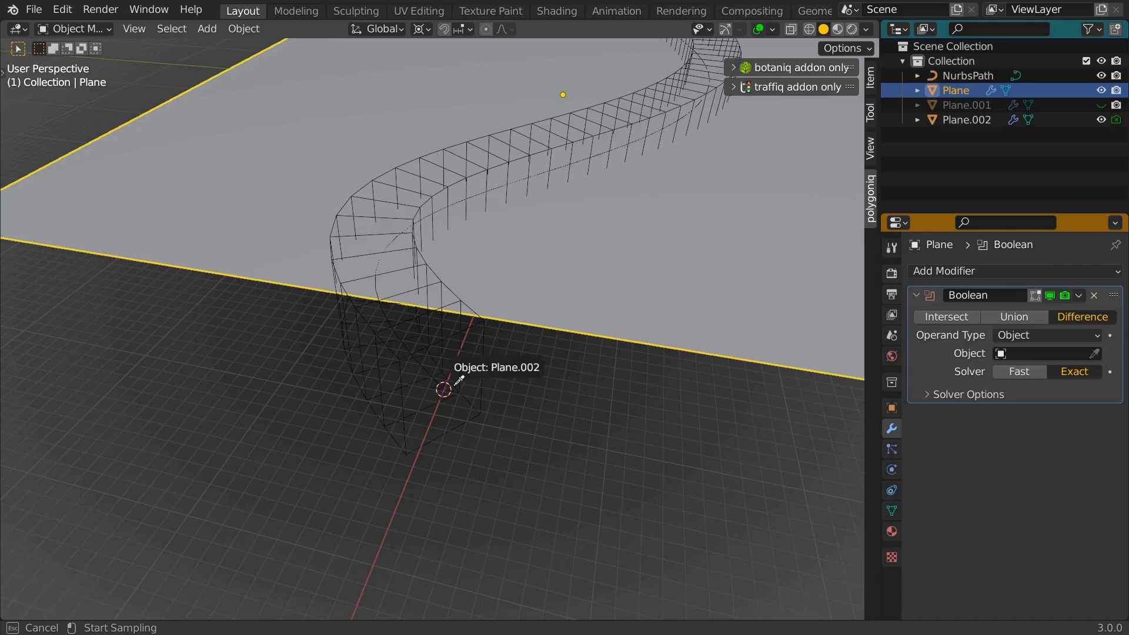